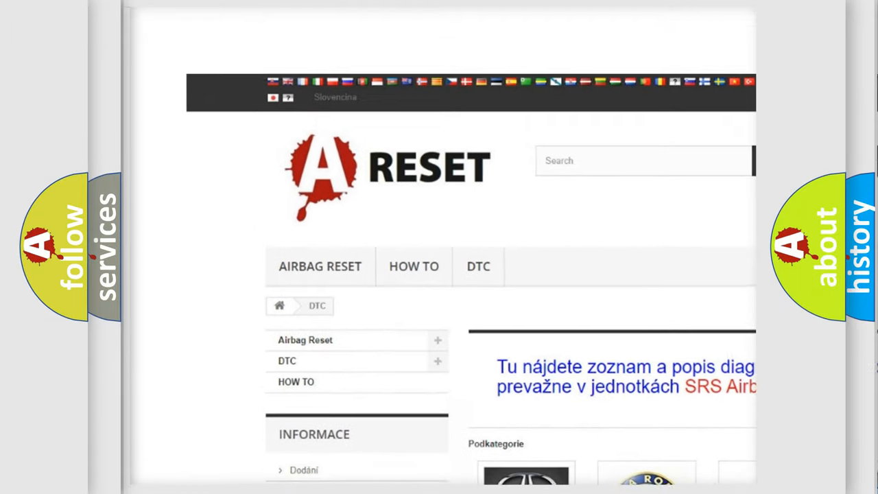
Step: Scroll through the Lexus DTC code list to reach the P0A94:24 humidity sensor circuit entry
{"action": "scroll", "scroll_direction": "down", "scroll_amount": 3}
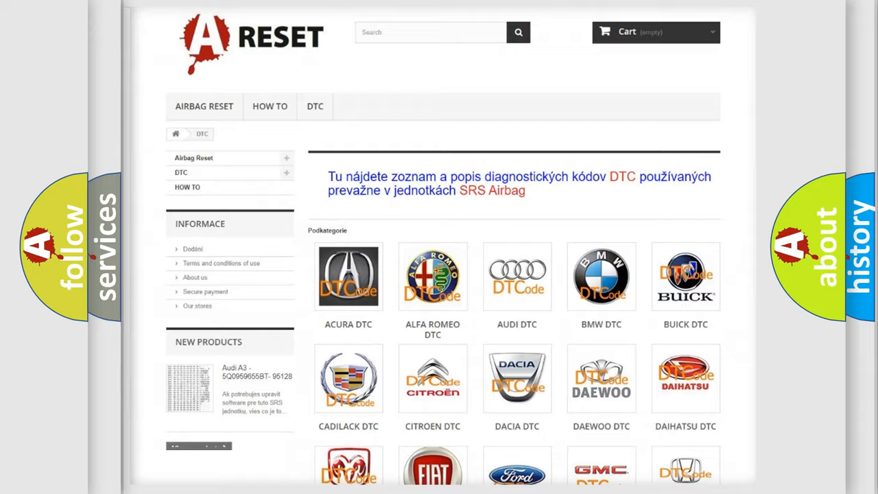
{"action": "scroll", "scroll_direction": "down", "scroll_amount": 3}
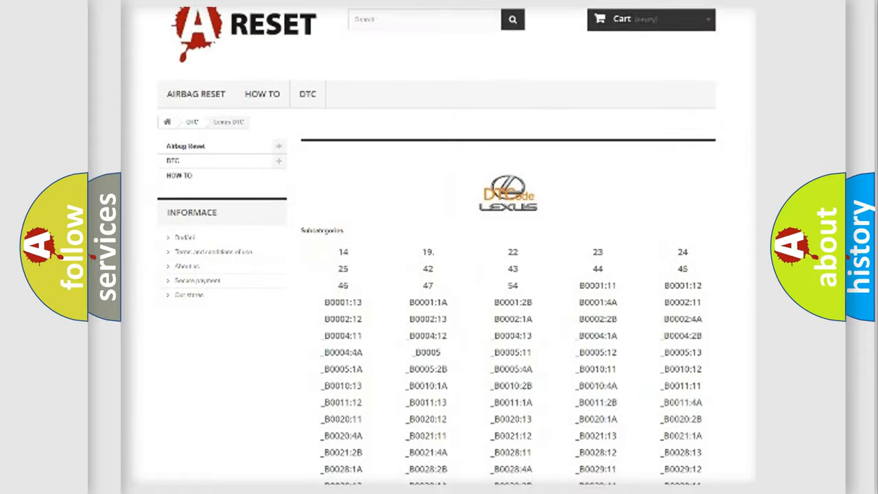
{"action": "scroll", "scroll_direction": "down", "scroll_amount": 3}
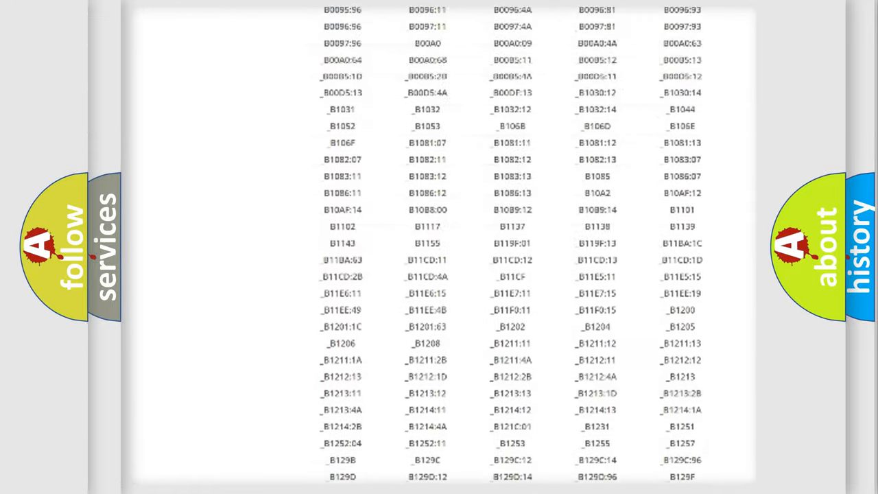
{"action": "scroll", "scroll_direction": "up", "scroll_amount": 3}
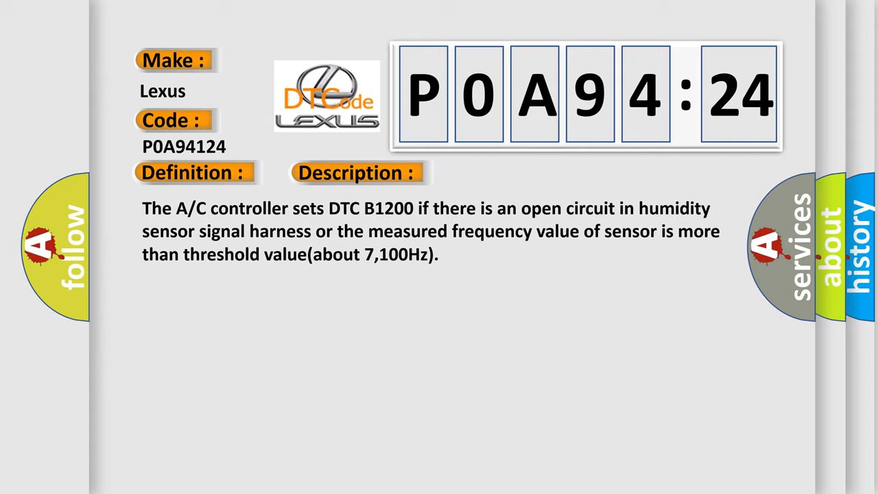
Step: Advance the P0A94:24 slide from its definition to the causes: open harness circuit, faulty humidity sensor, faulty A/C control unit
{"action": "left_click", "coordinate": [501, 173]}
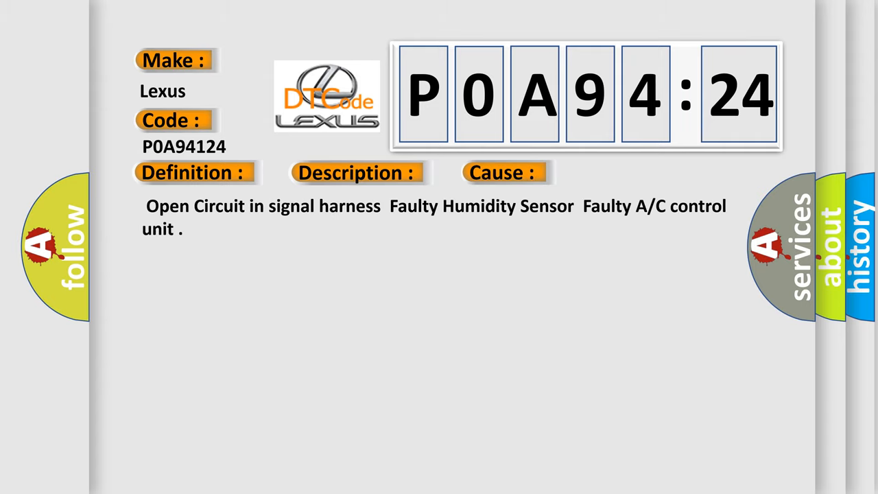